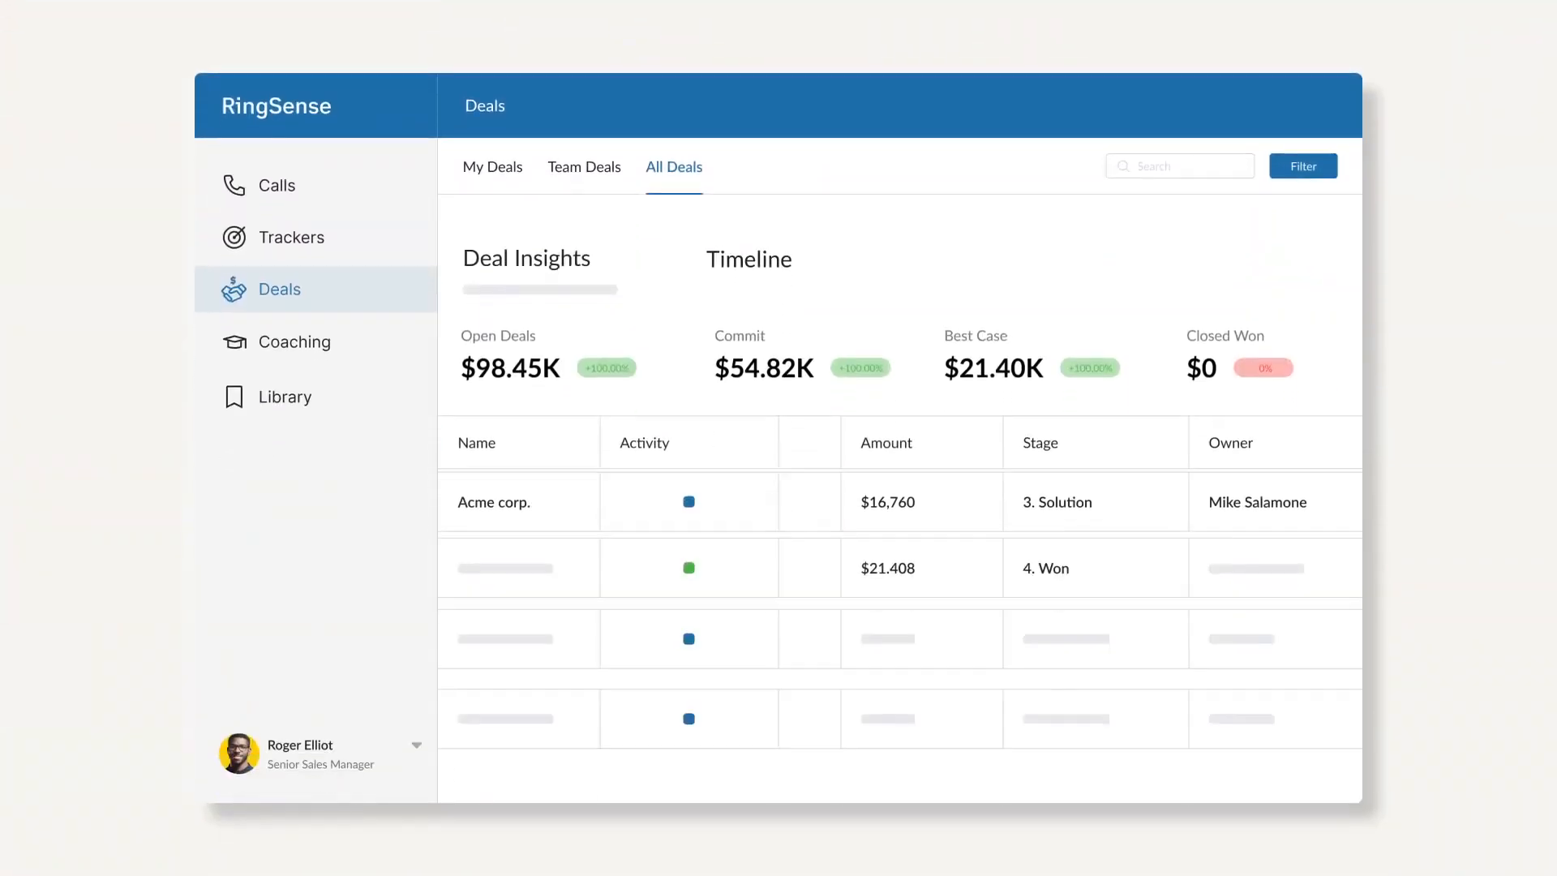
Scroll the All Deals table and open the Acme corp. deal's insights
scroll(down, 3)
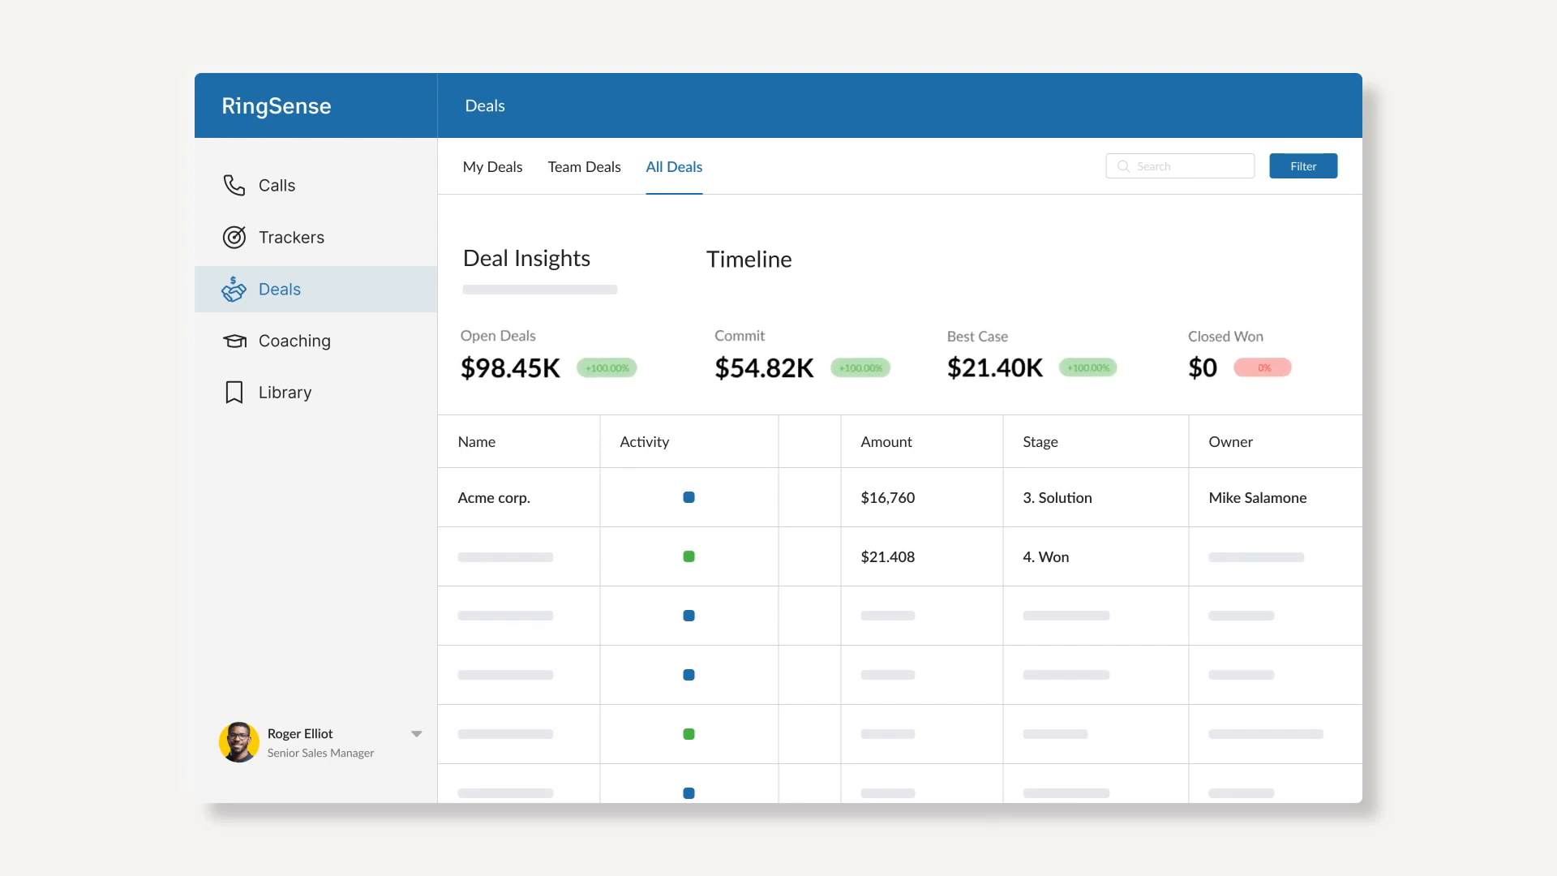
mouse_move(960, 467)
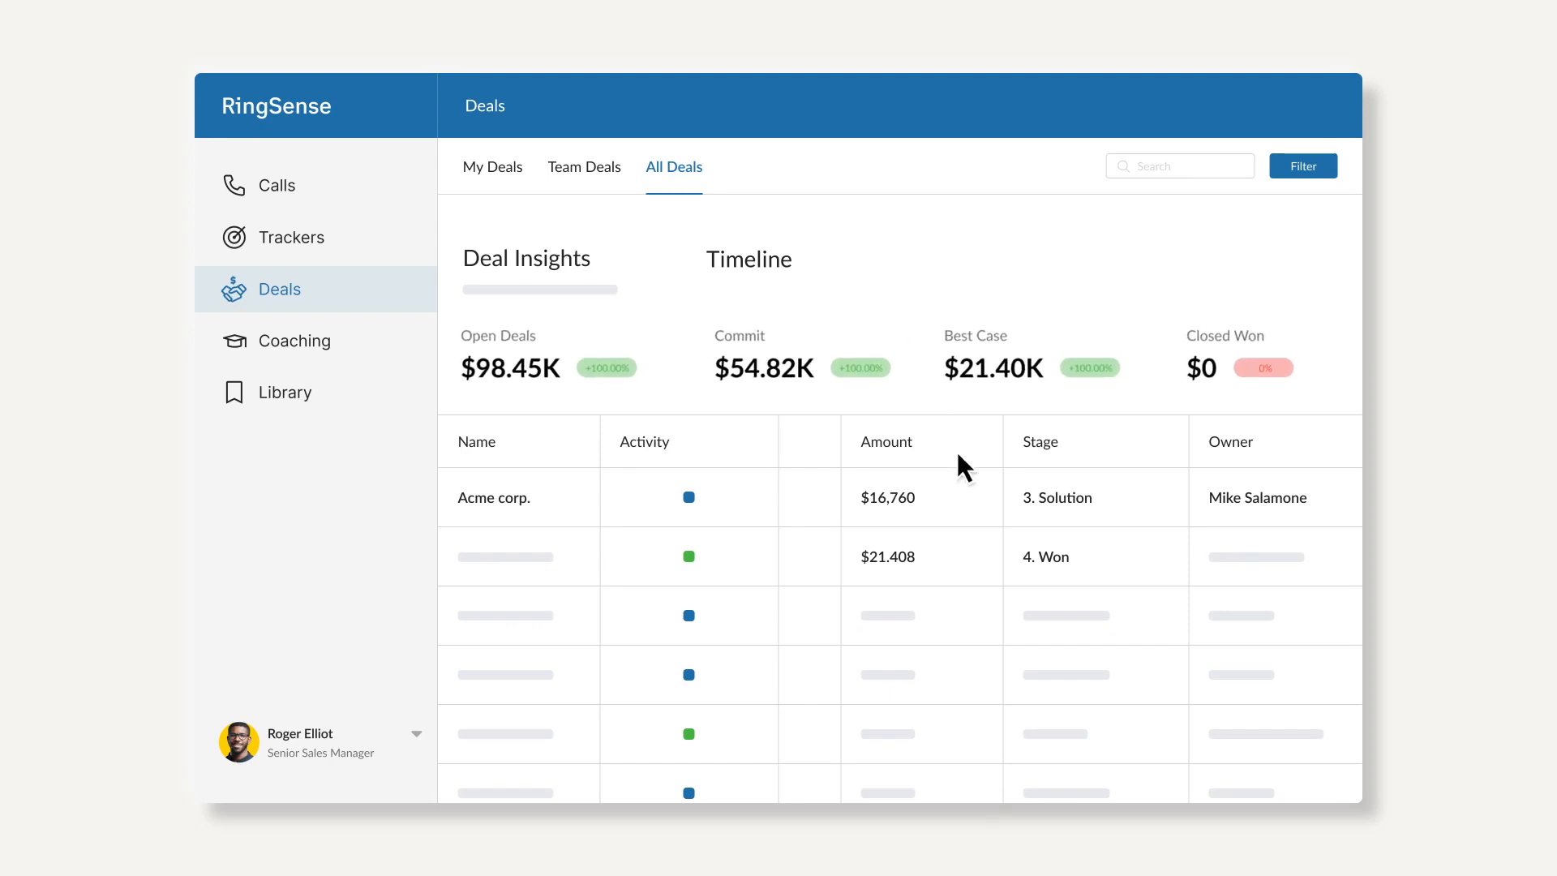
click(495, 497)
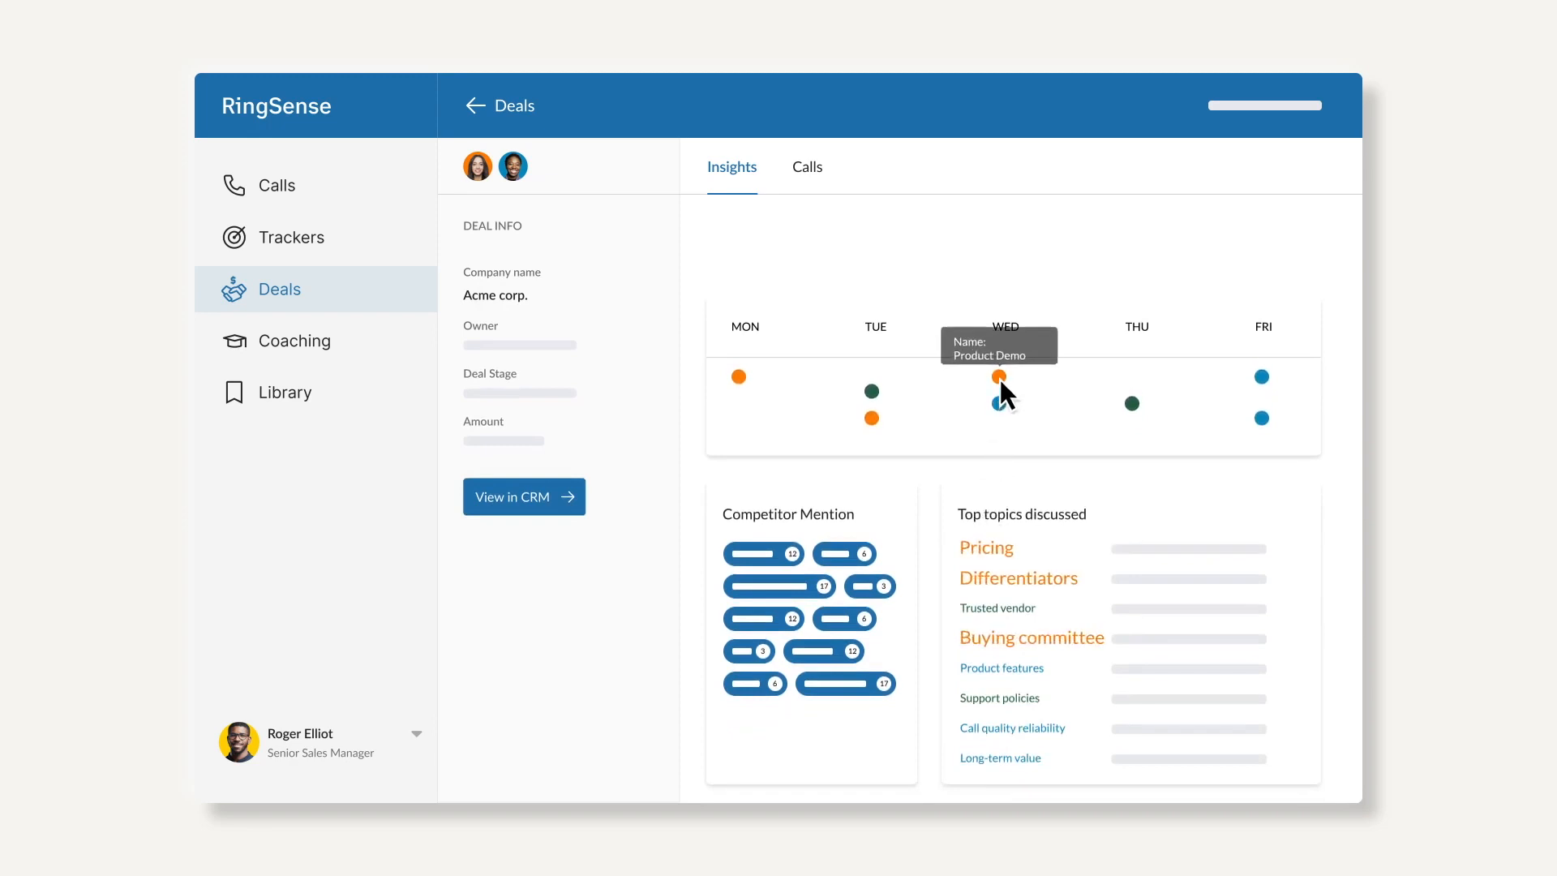
Open Wednesday's Product Demo call details, share with three recipients, then view the Trackers heatmap
click(998, 376)
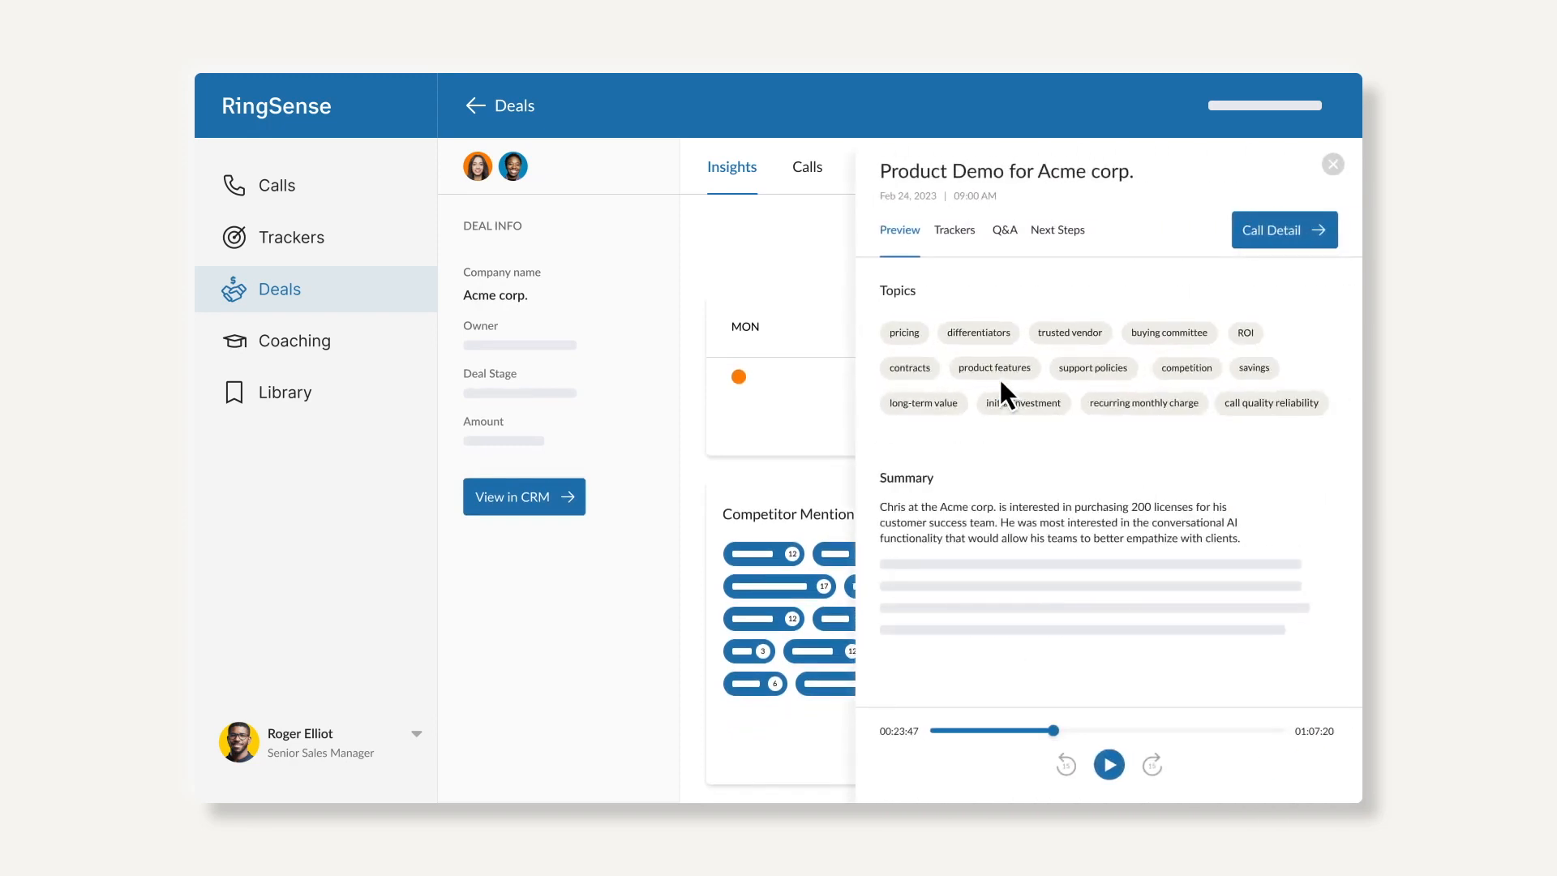
click(276, 185)
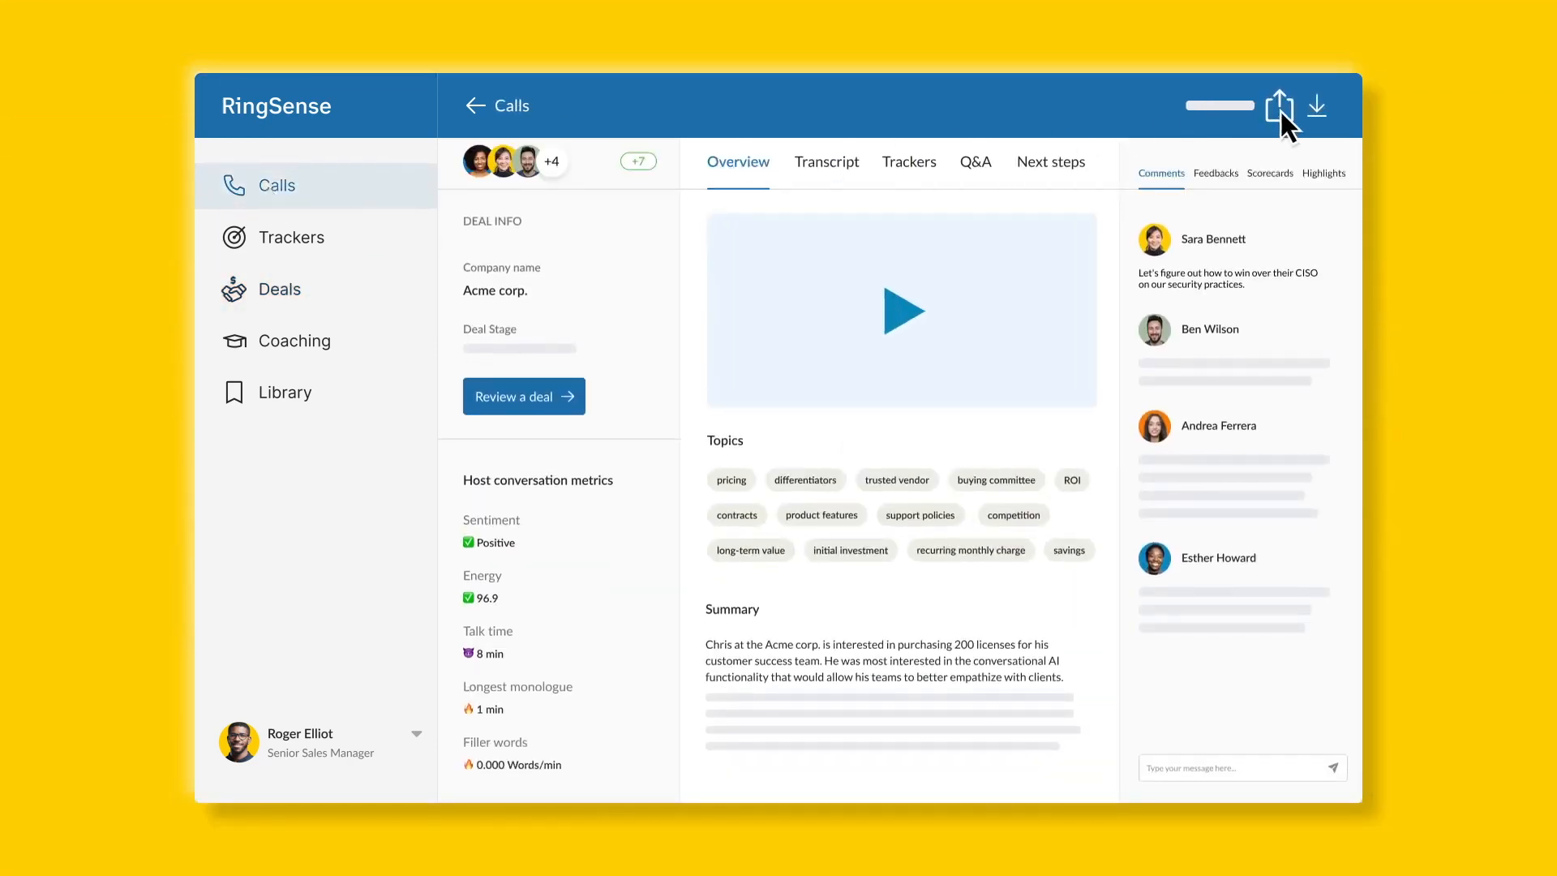
click(1280, 106)
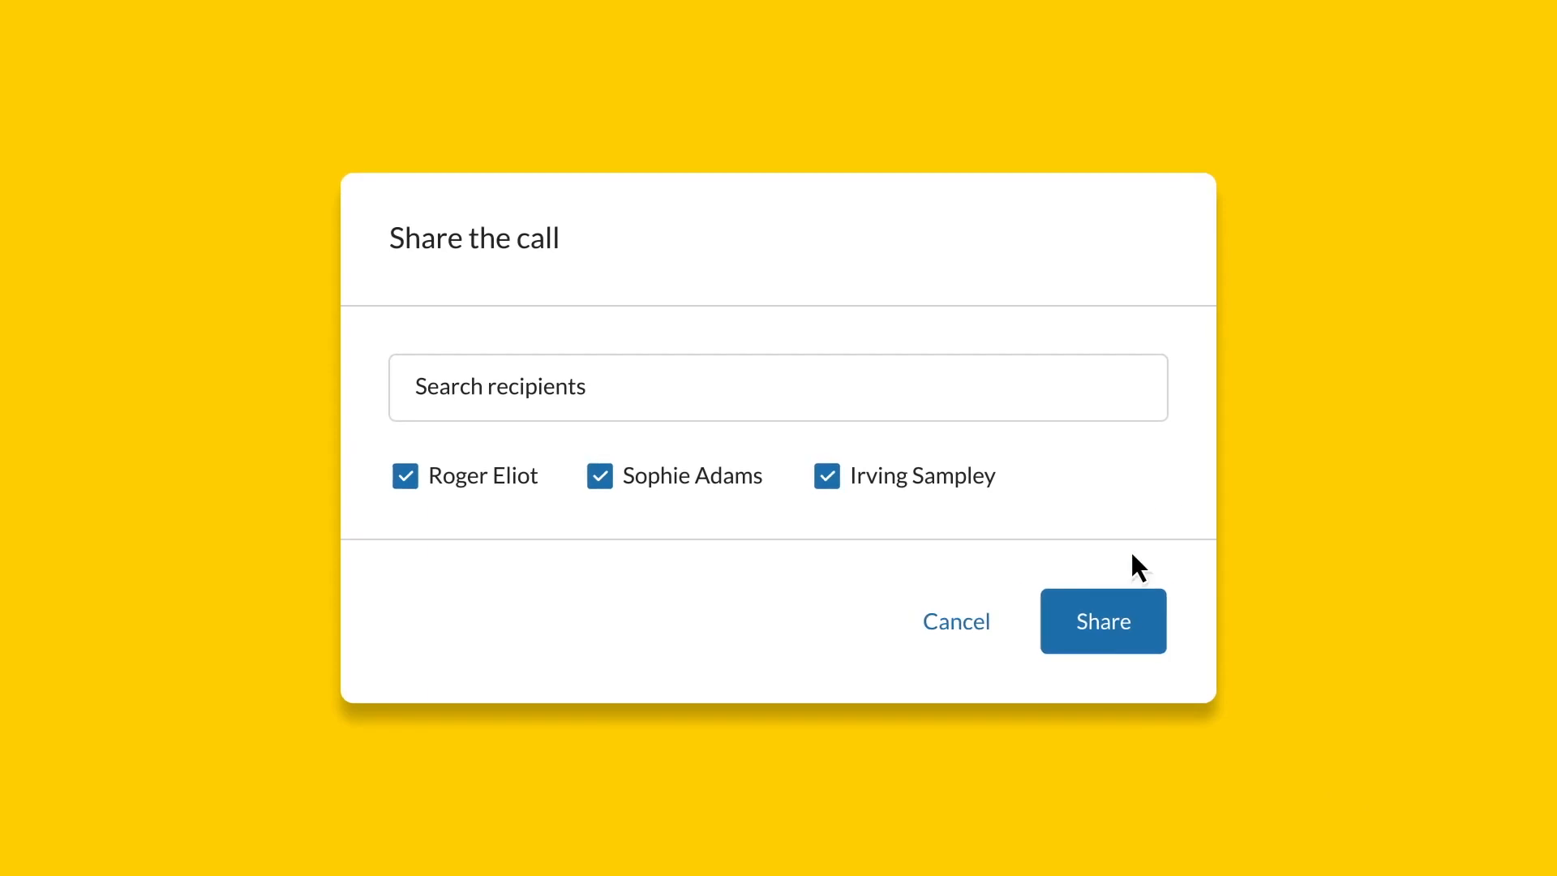
click(1102, 620)
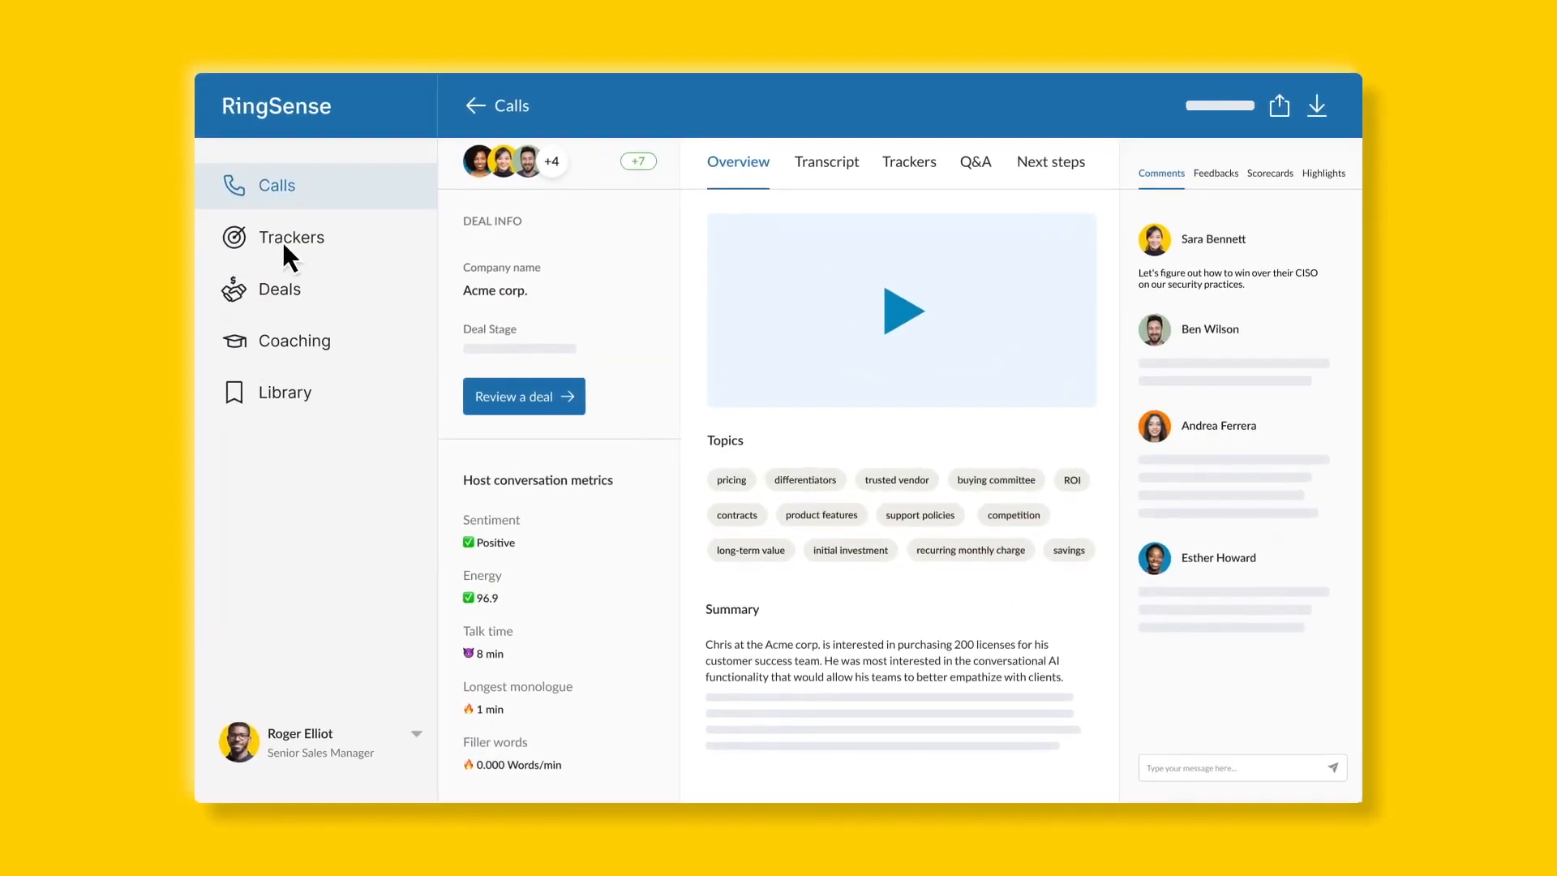
click(292, 236)
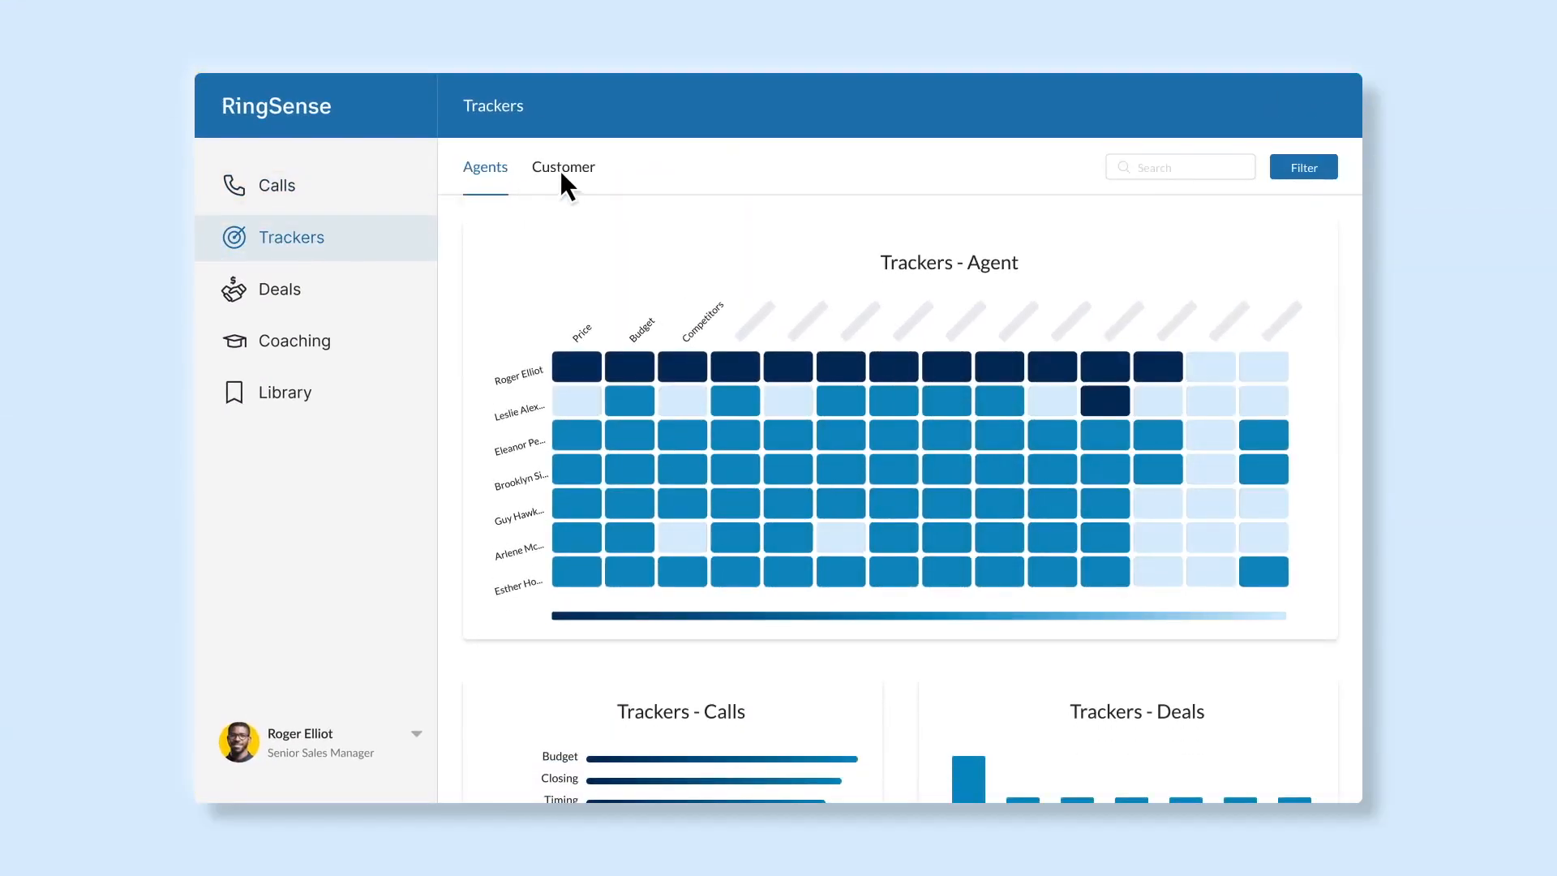
View the Customer tracker charts, then open the Coaching scorecards and leaderboard
click(563, 167)
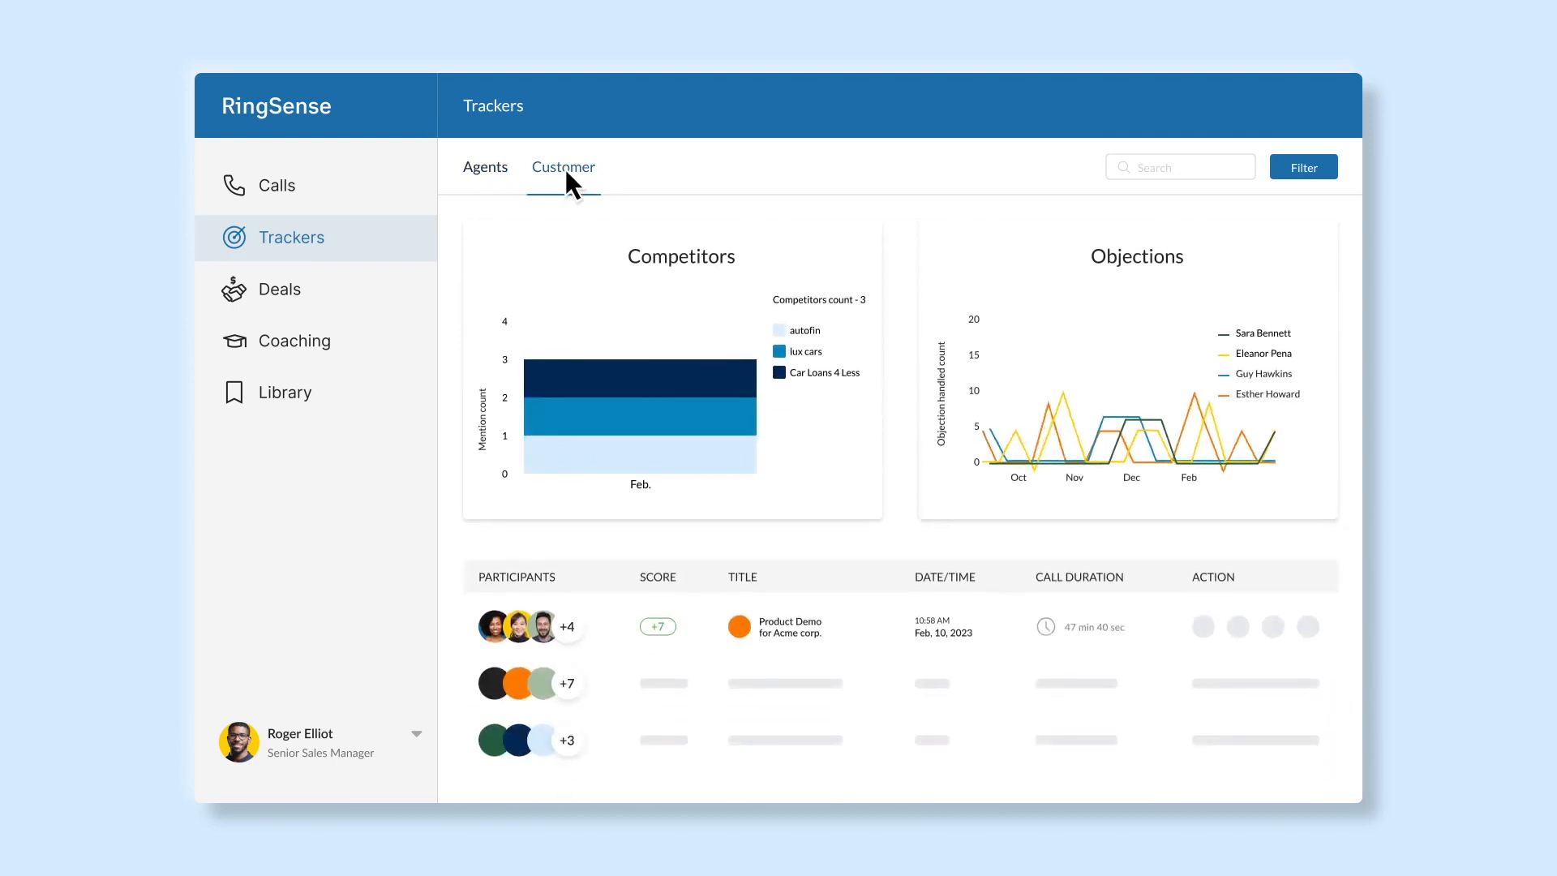
click(294, 340)
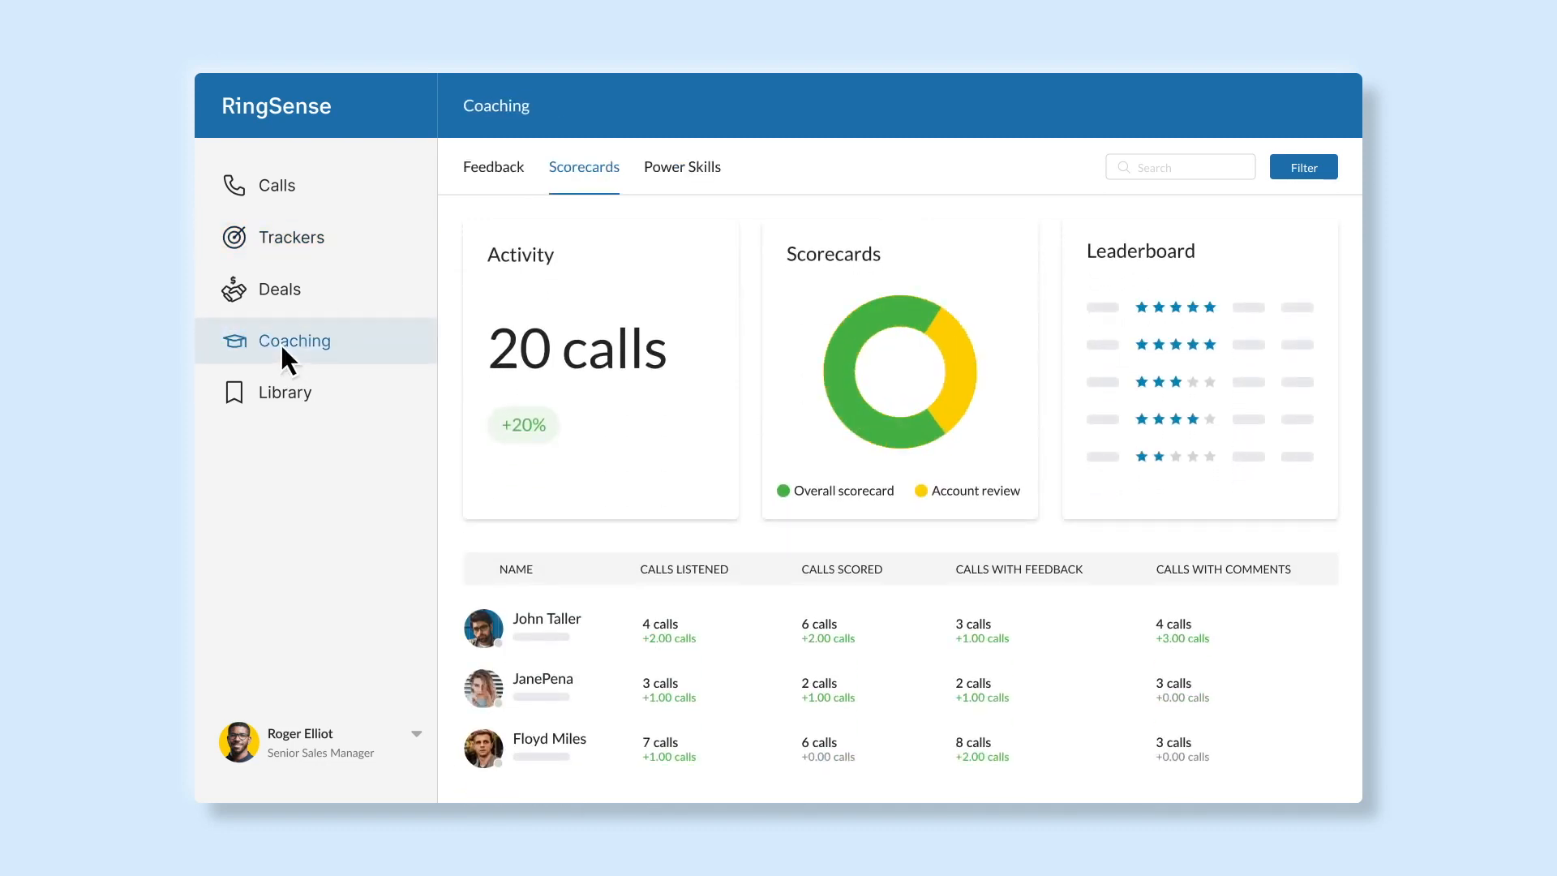
scroll(down, 3)
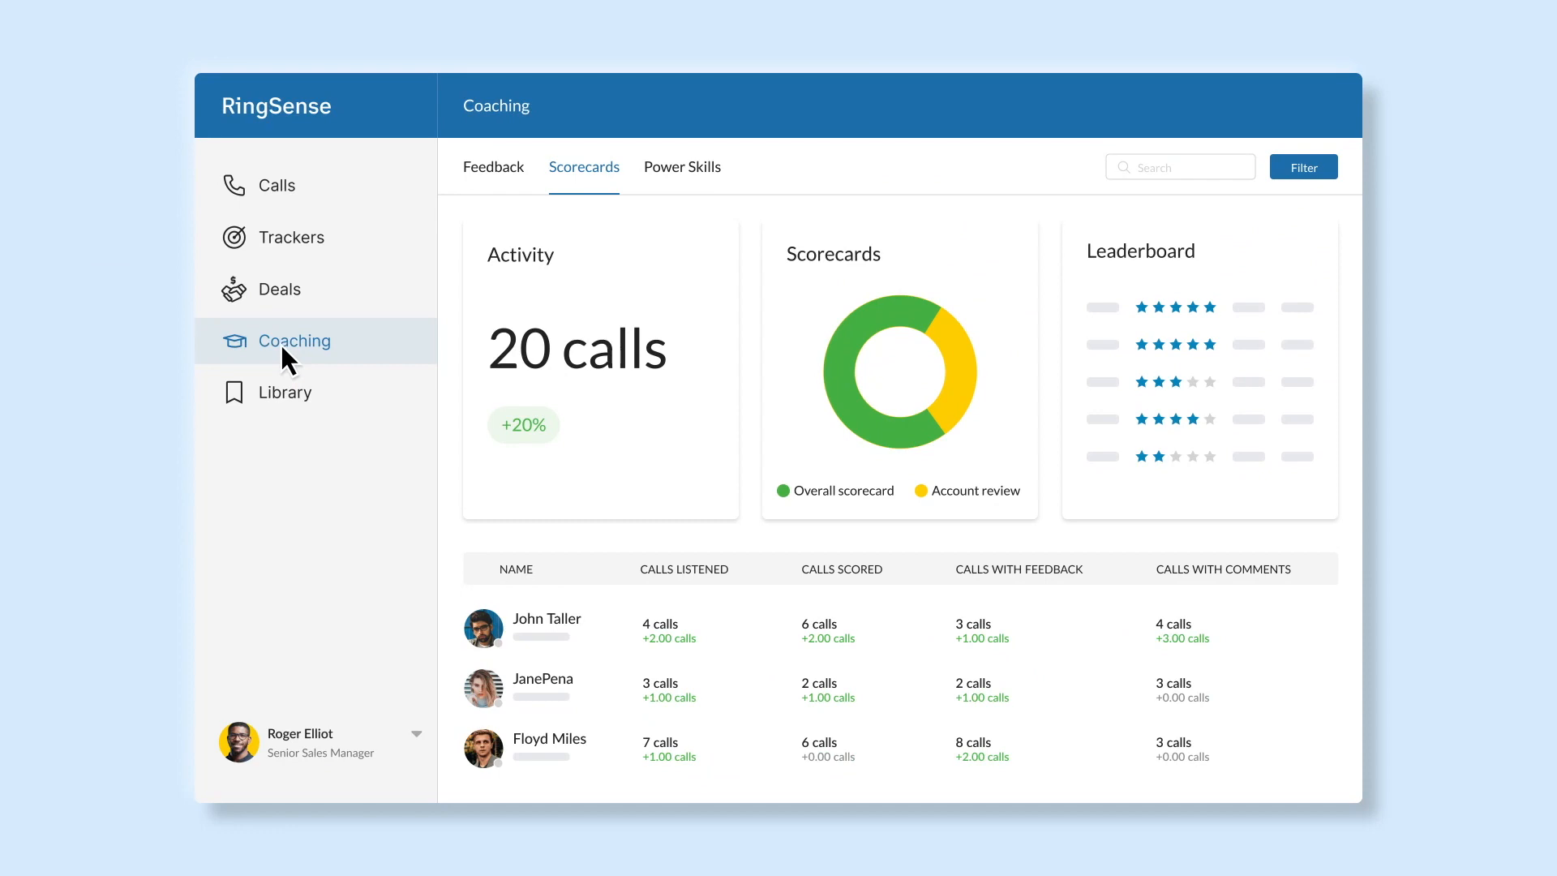
From the Calls list, open the Product Demo for Acme corp. call
click(277, 185)
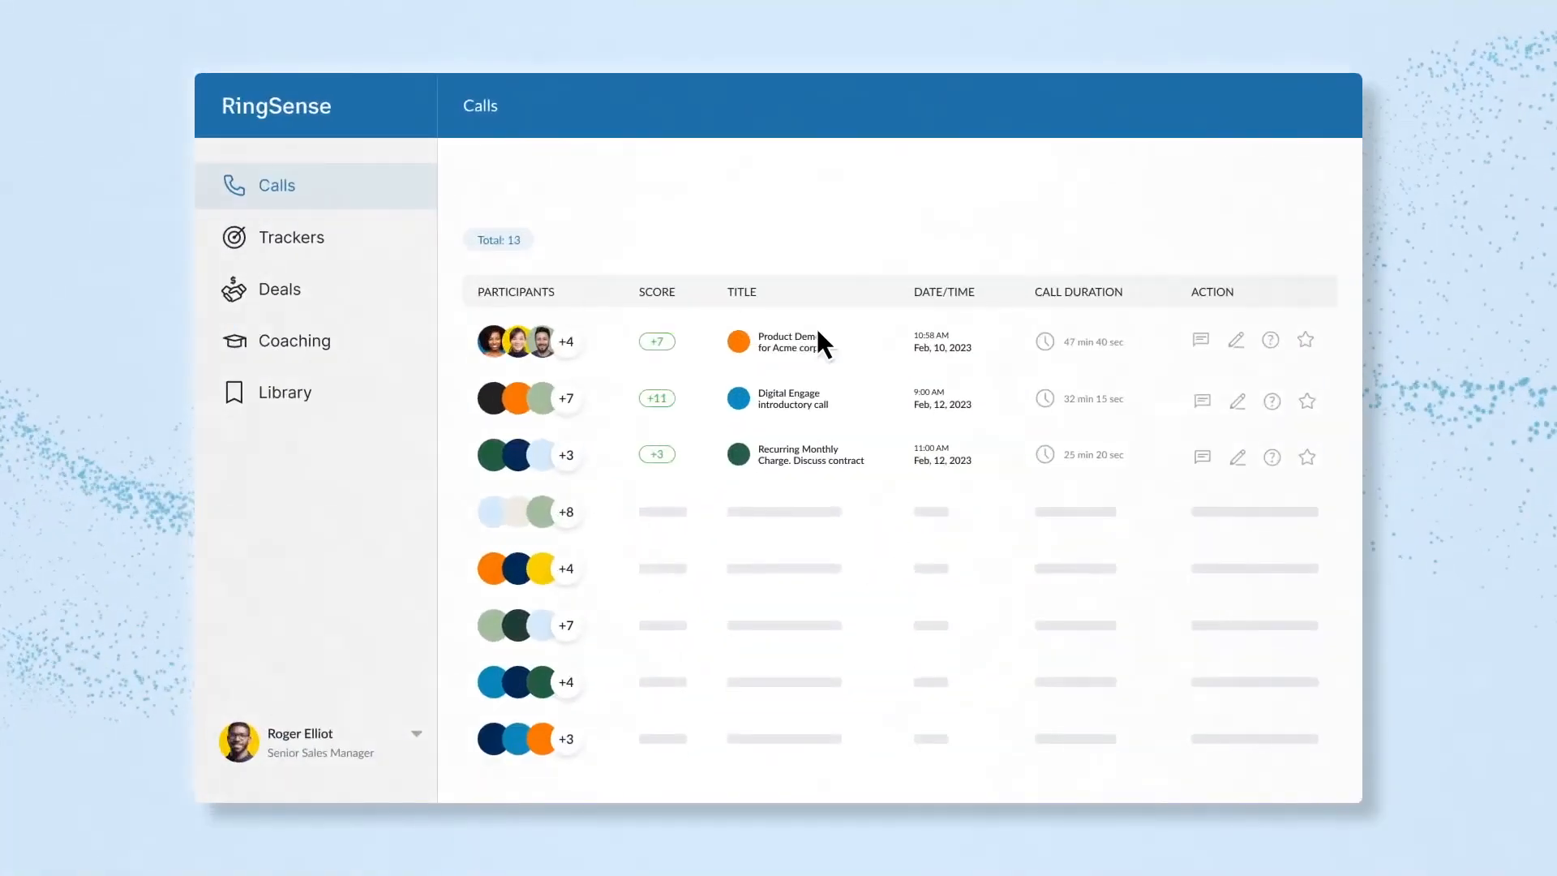
click(786, 341)
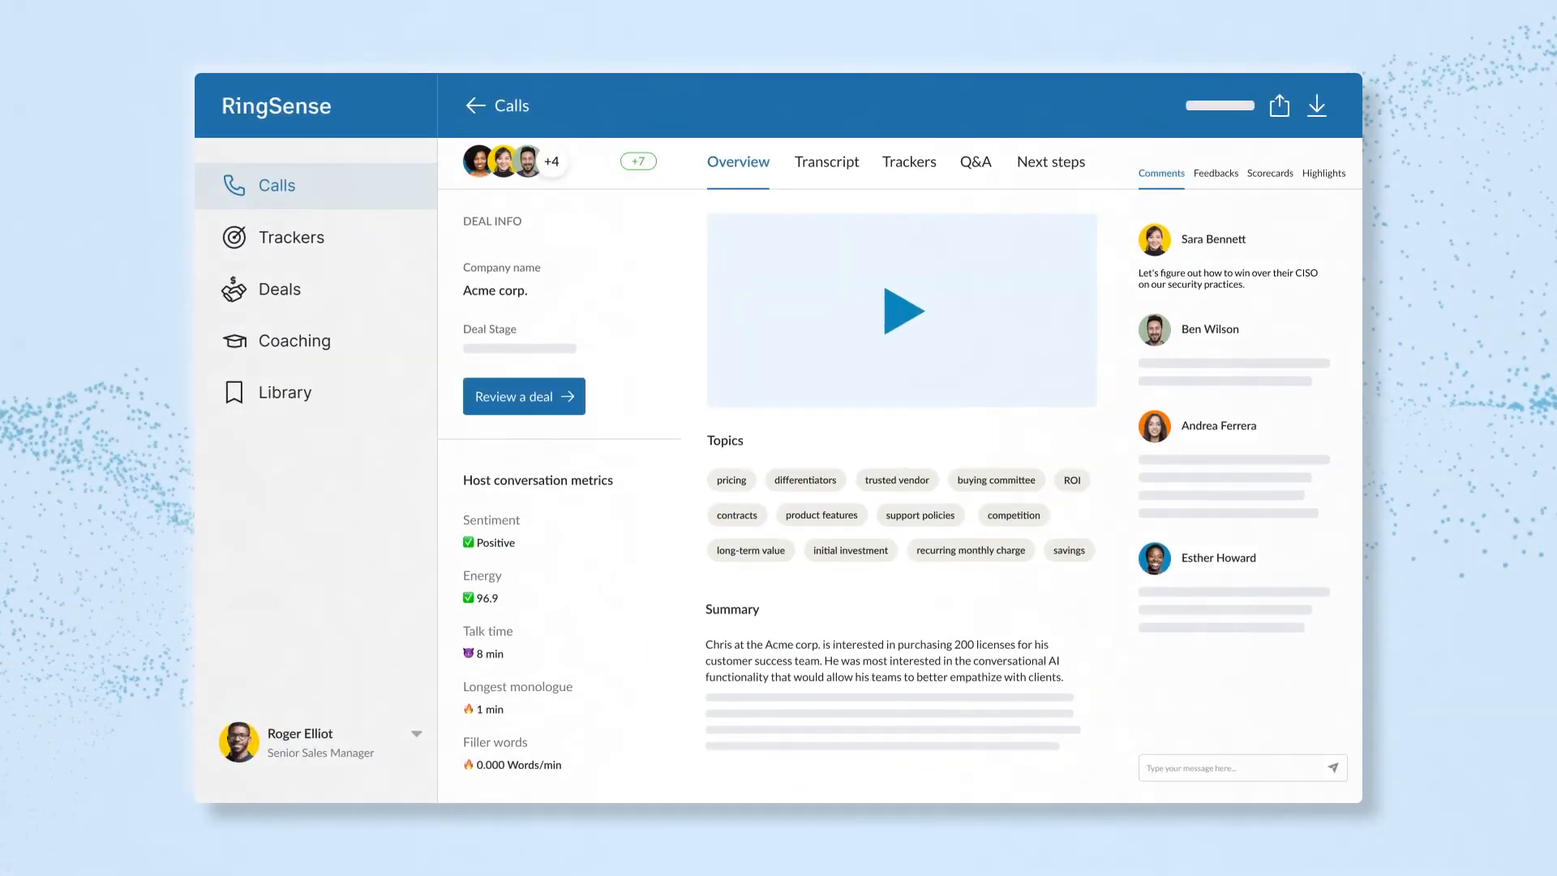